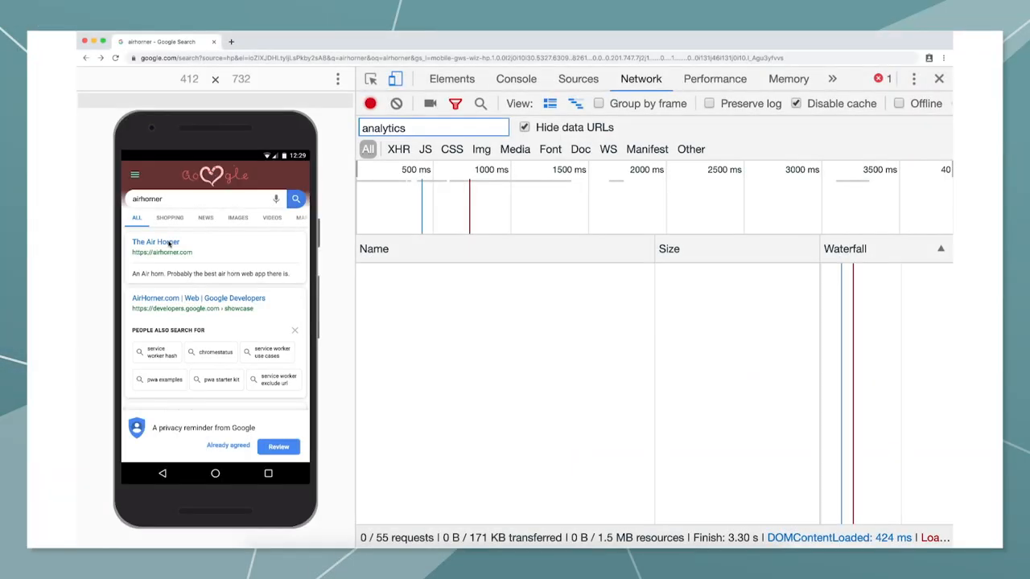
- Load The Air Horner from the search results so analytics.js and collect requests appear
left_click(155, 241)
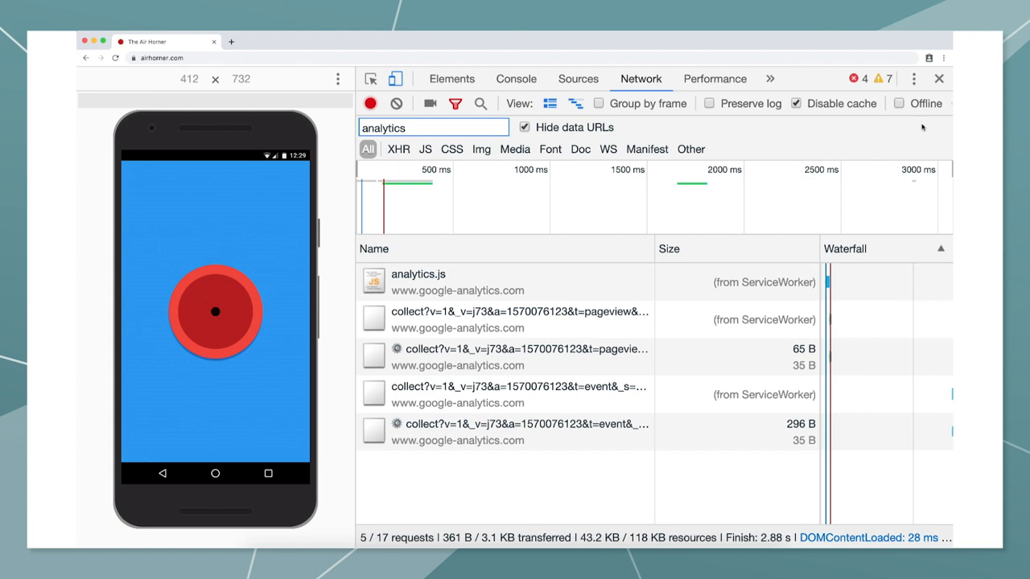
left_click(899, 103)
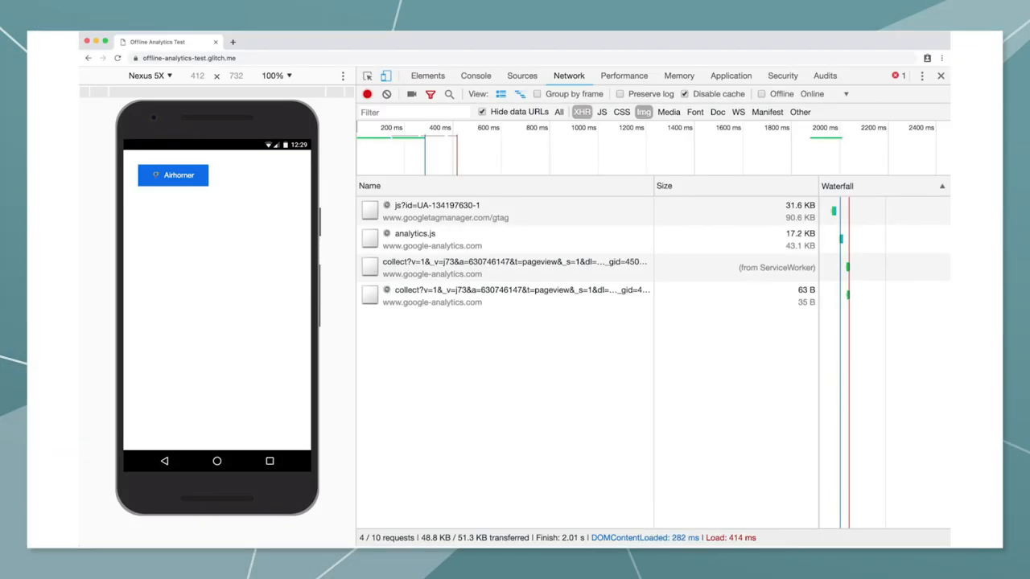
- Sound the airhorn while online, then switch the Network panel to Offline
left_click(172, 175)
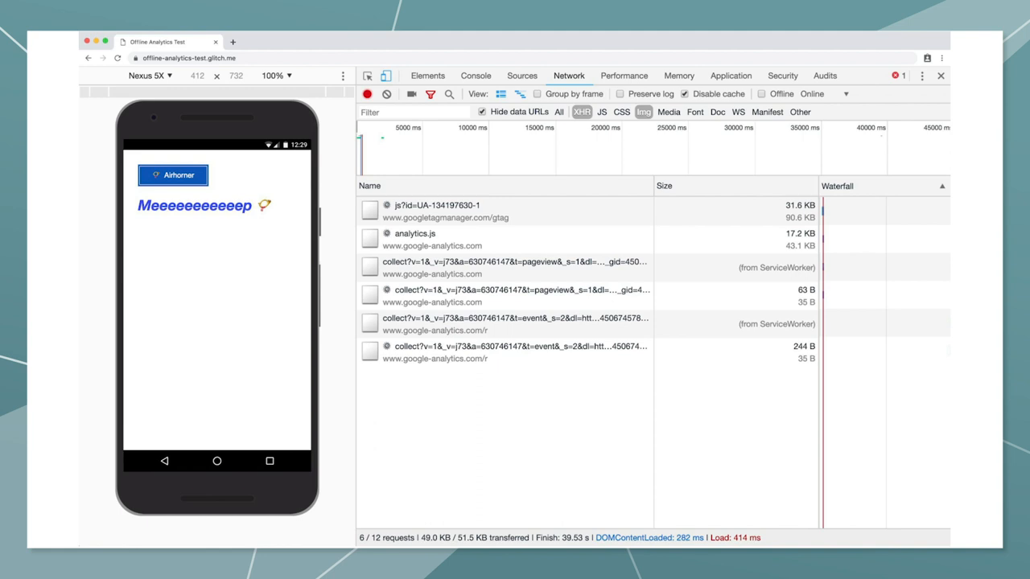
left_click(761, 94)
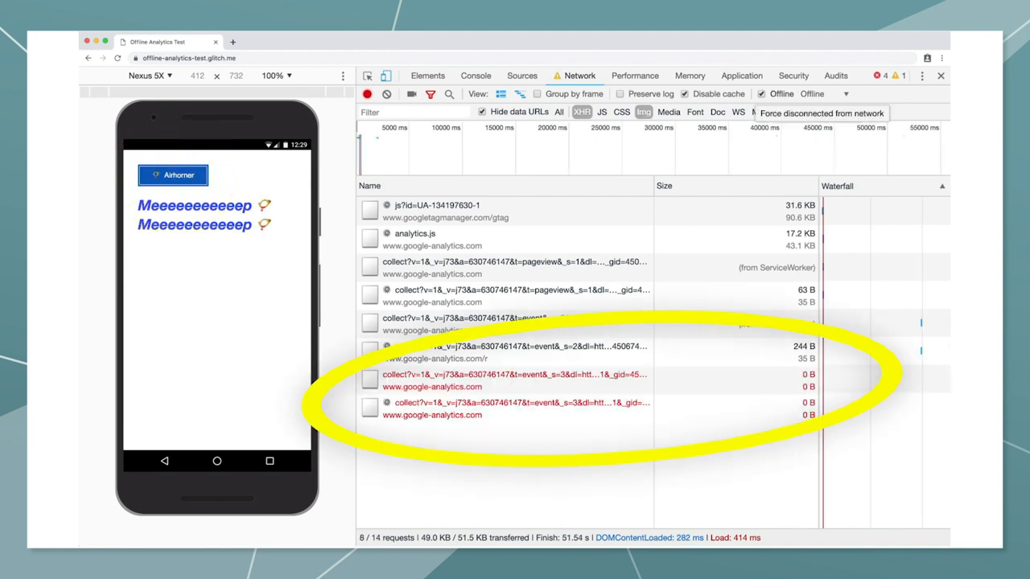